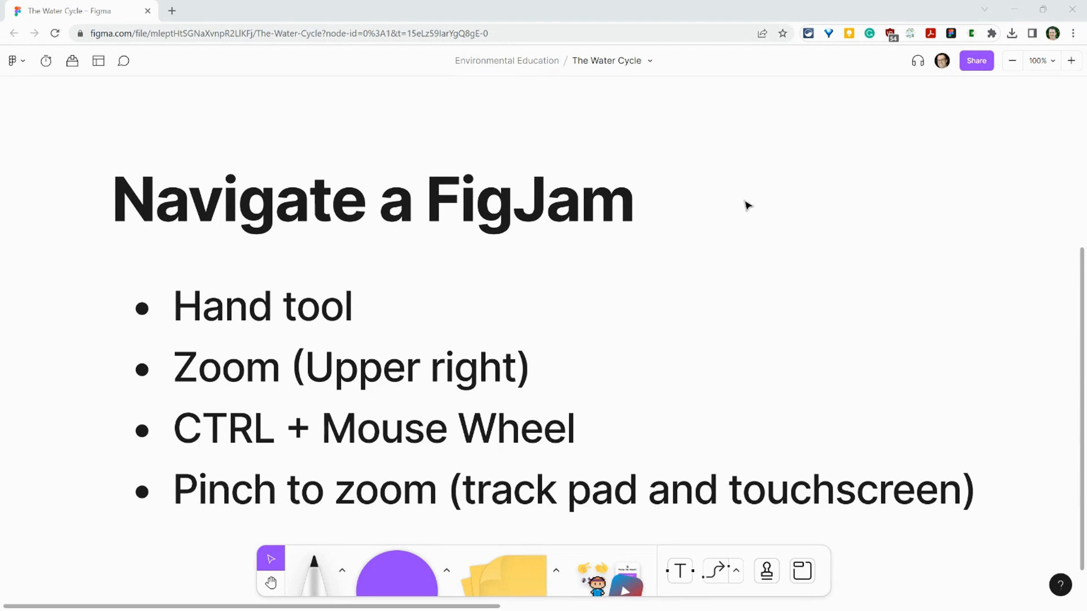
pyautogui.moveTo(720, 231)
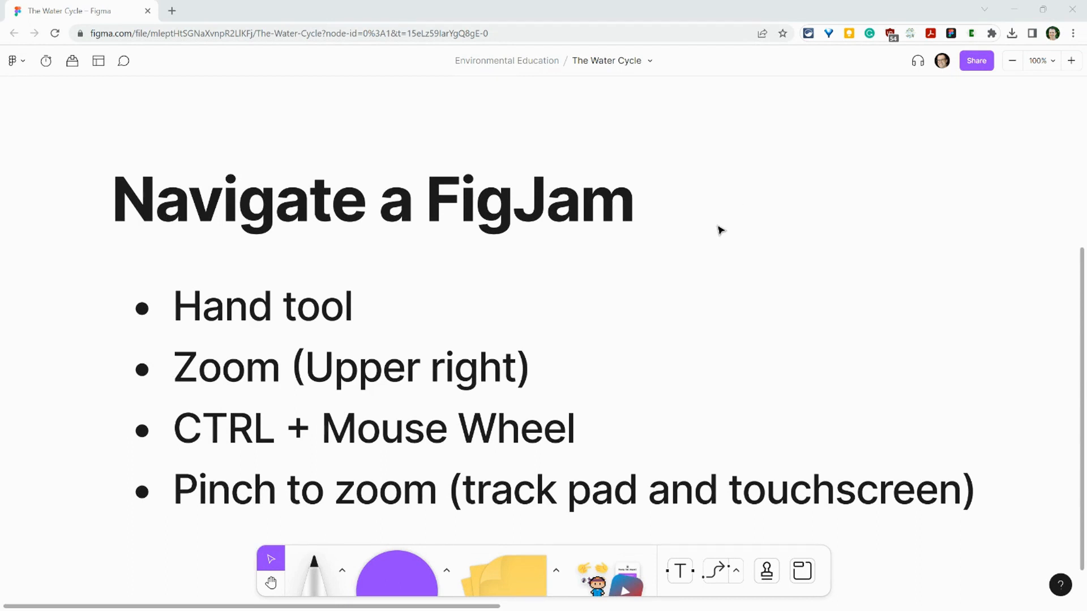
pyautogui.moveTo(322, 236)
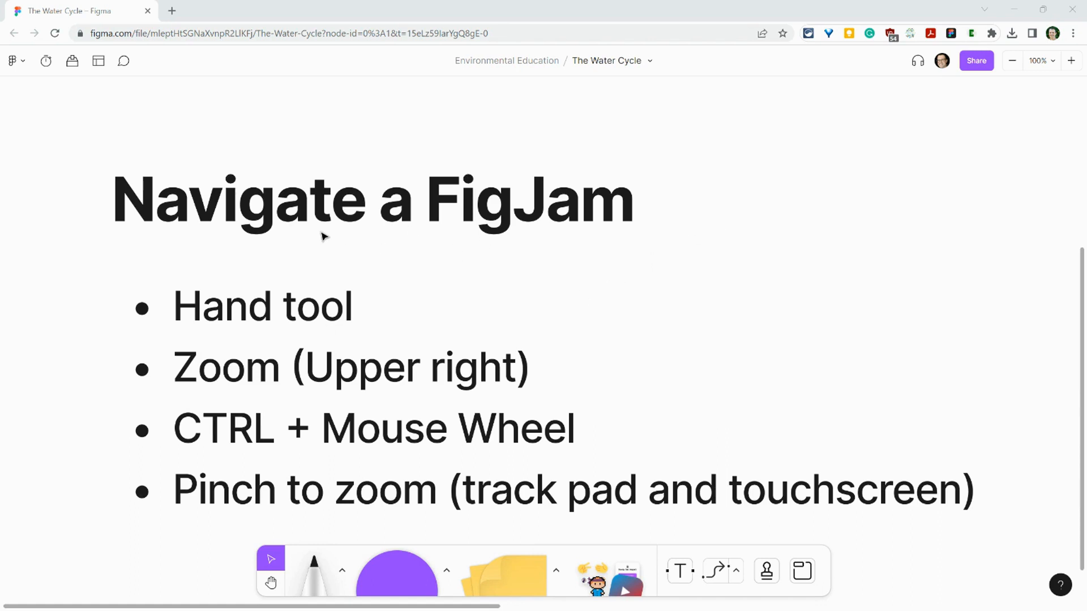
pyautogui.moveTo(271, 582)
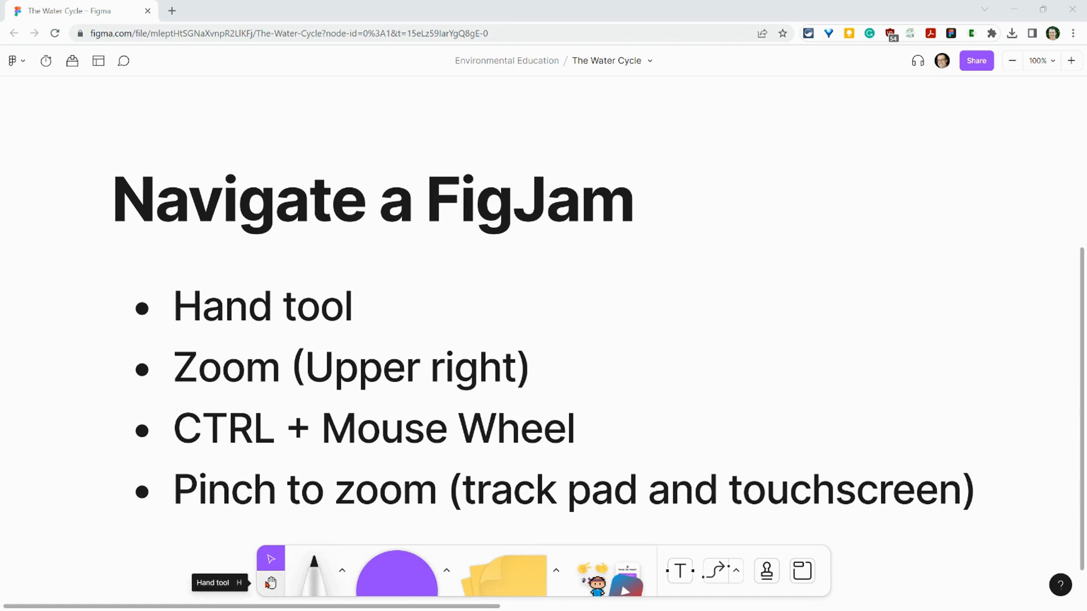
pyautogui.moveTo(313, 562)
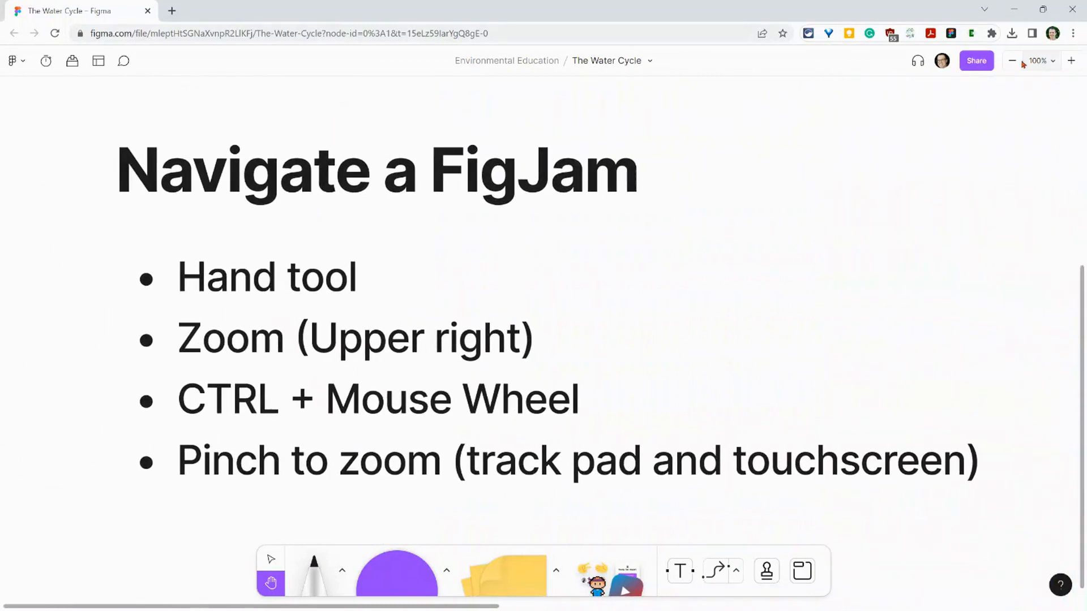
# Use the zoom menu to zoom the board to 200%, then back out to 100%
pyautogui.click(1012, 60)
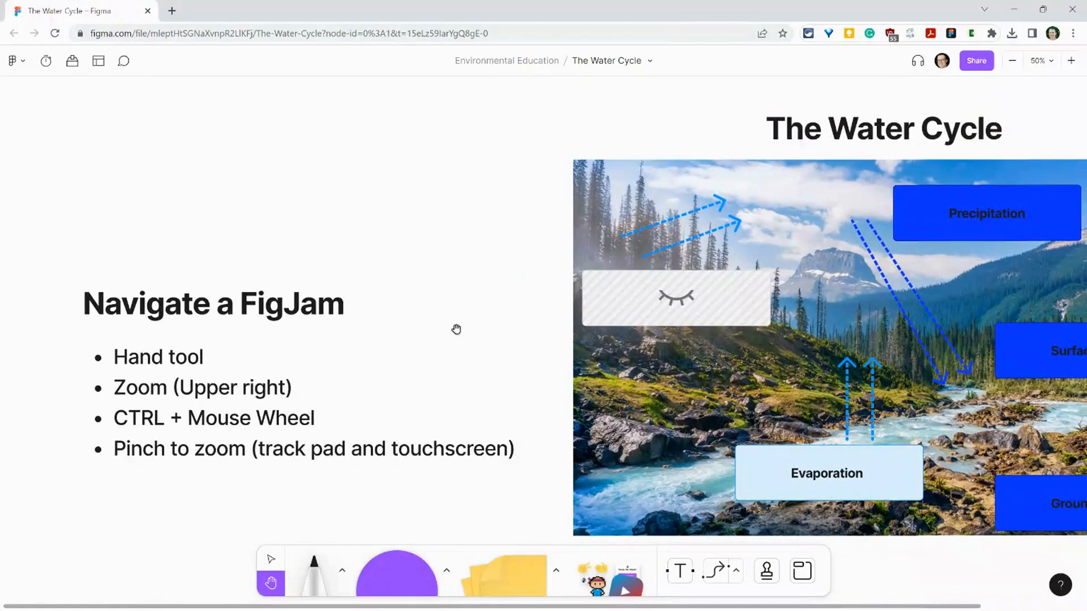
pyautogui.click(1038, 60)
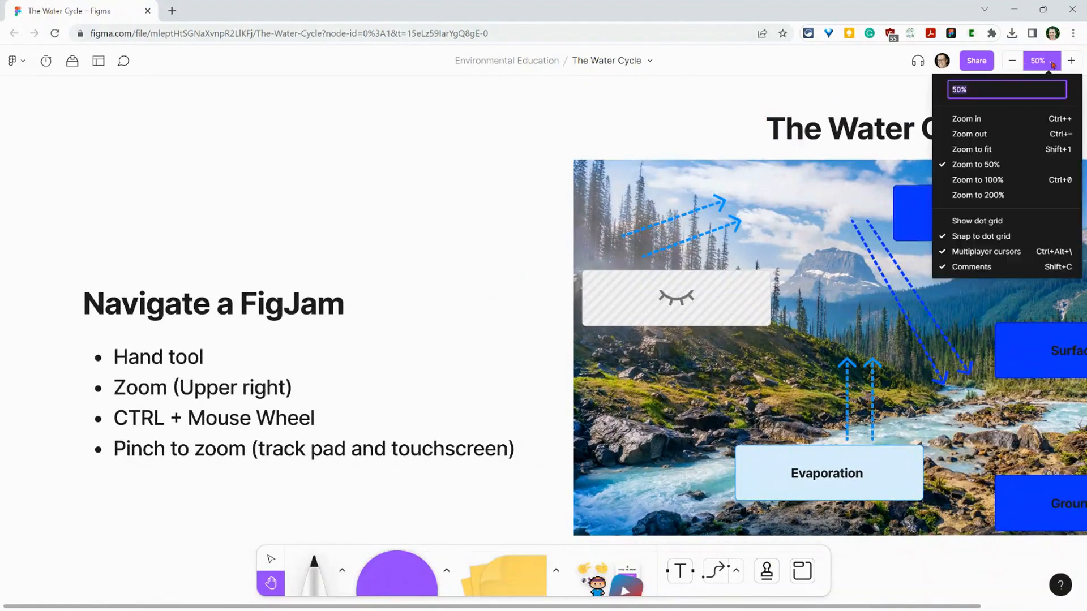
pyautogui.moveTo(977, 194)
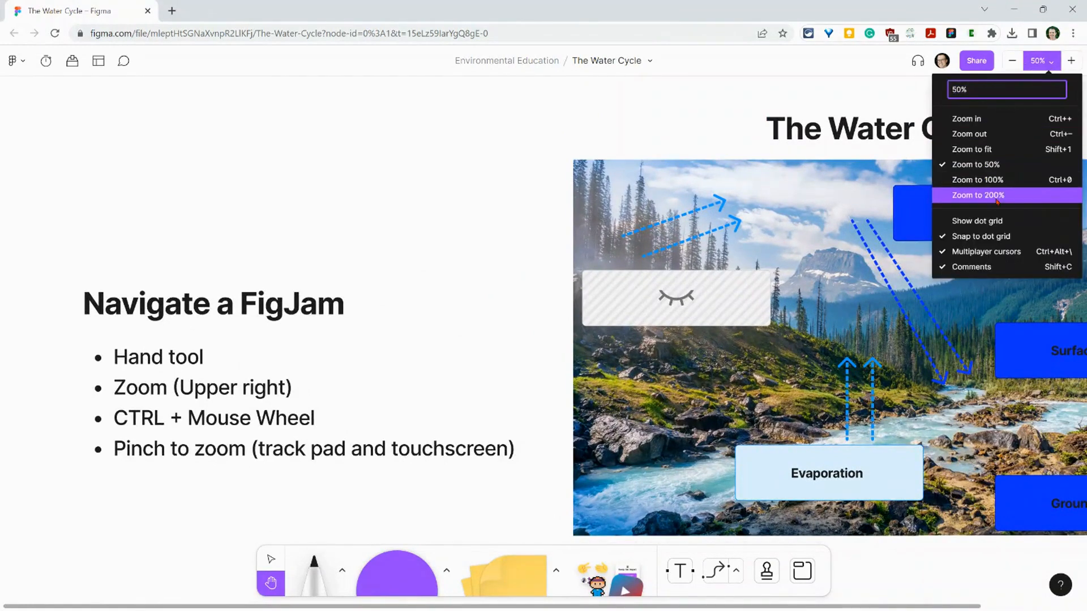
pyautogui.click(978, 195)
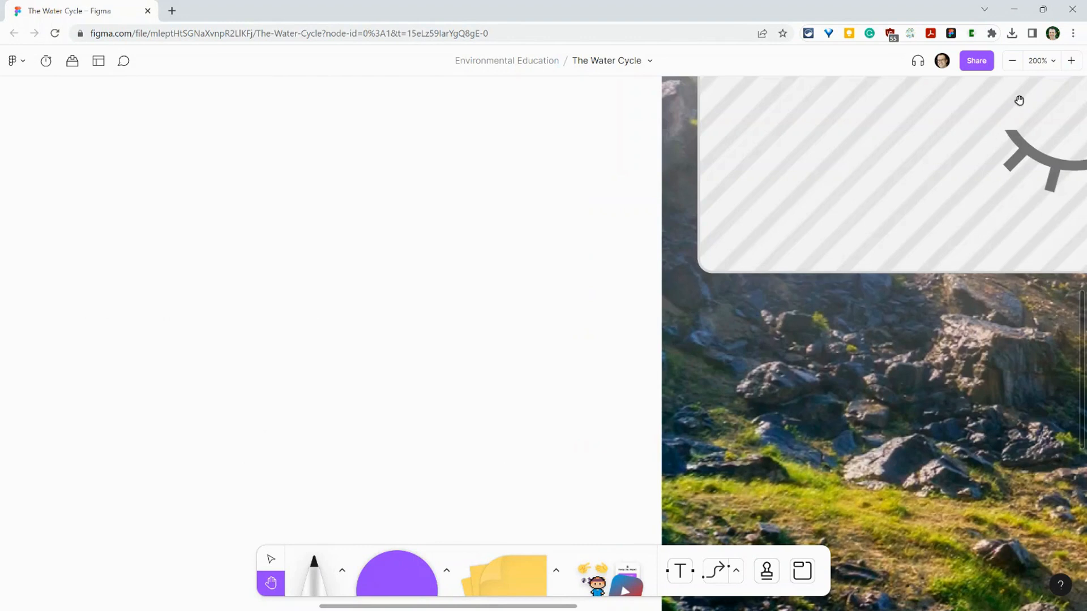
pyautogui.click(1040, 60)
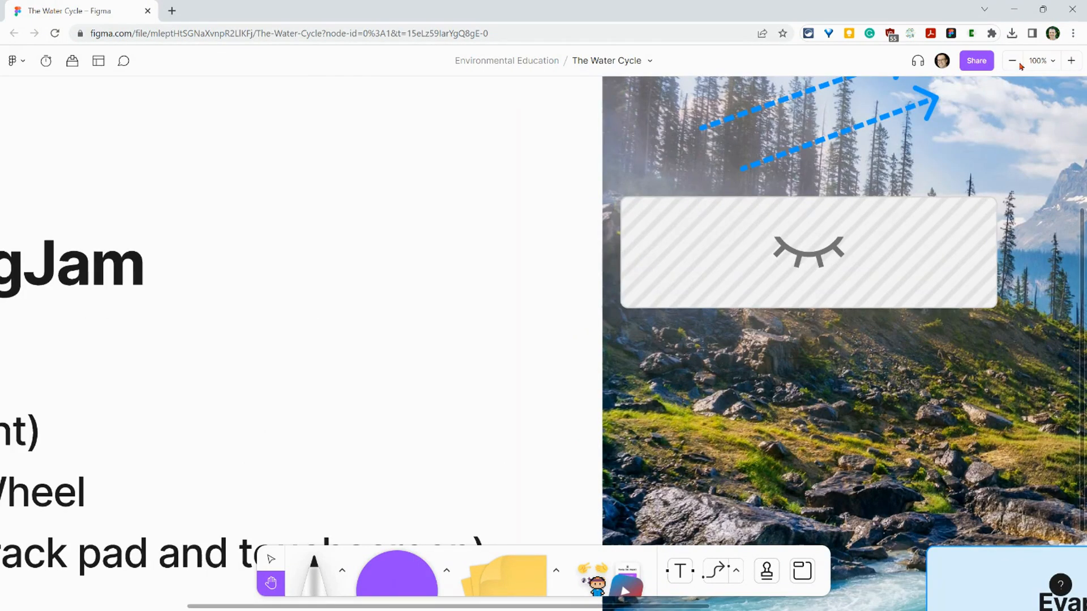
# Zoom the board out to 50% from the zoom menu, showing the slide beside the Water Cycle diagram
pyautogui.click(1041, 60)
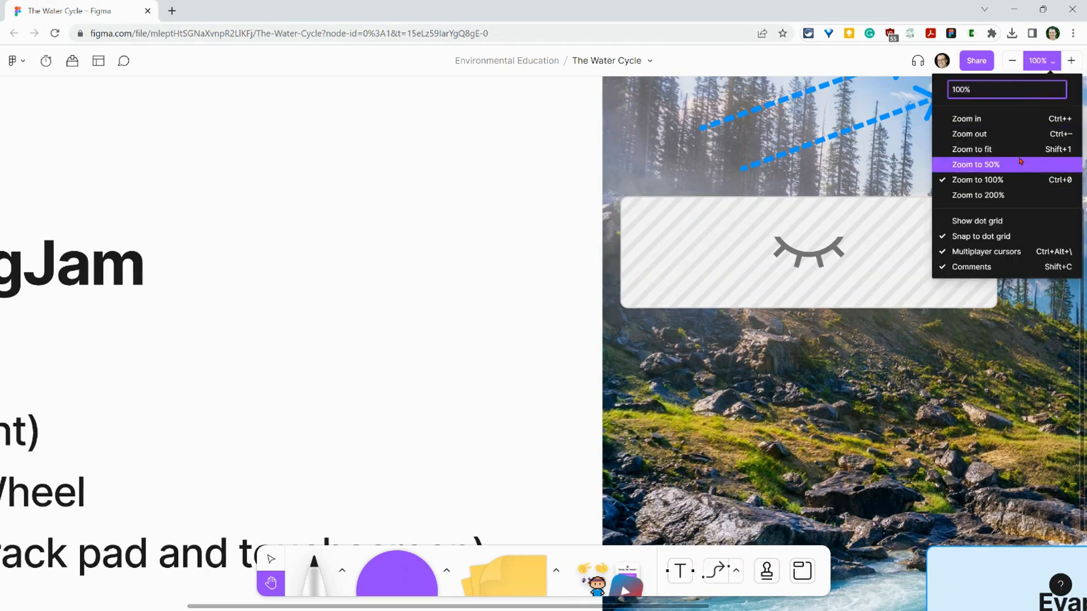
pyautogui.click(976, 165)
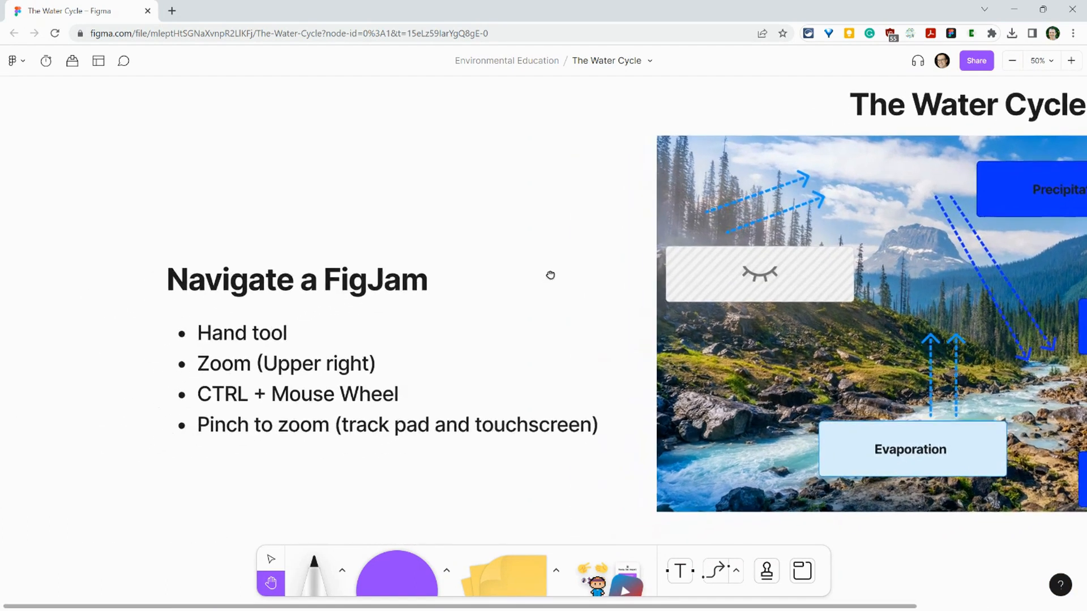
# Pan the board with the Hand tool to centre the slide, then switch back to the Select tool
pyautogui.moveTo(550, 275); pyautogui.dragTo(286, 533)
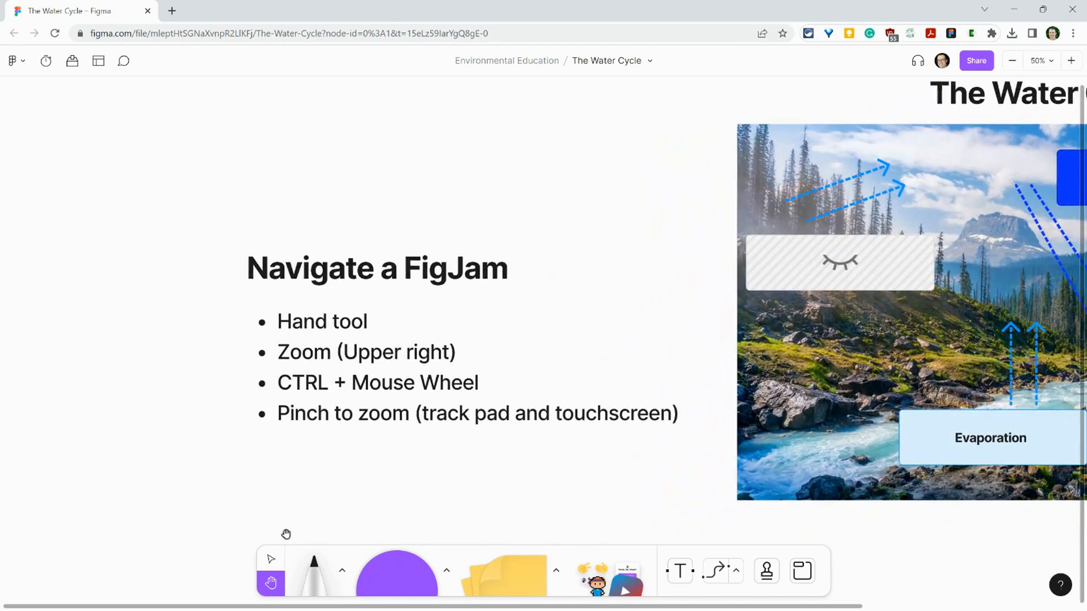
pyautogui.click(270, 559)
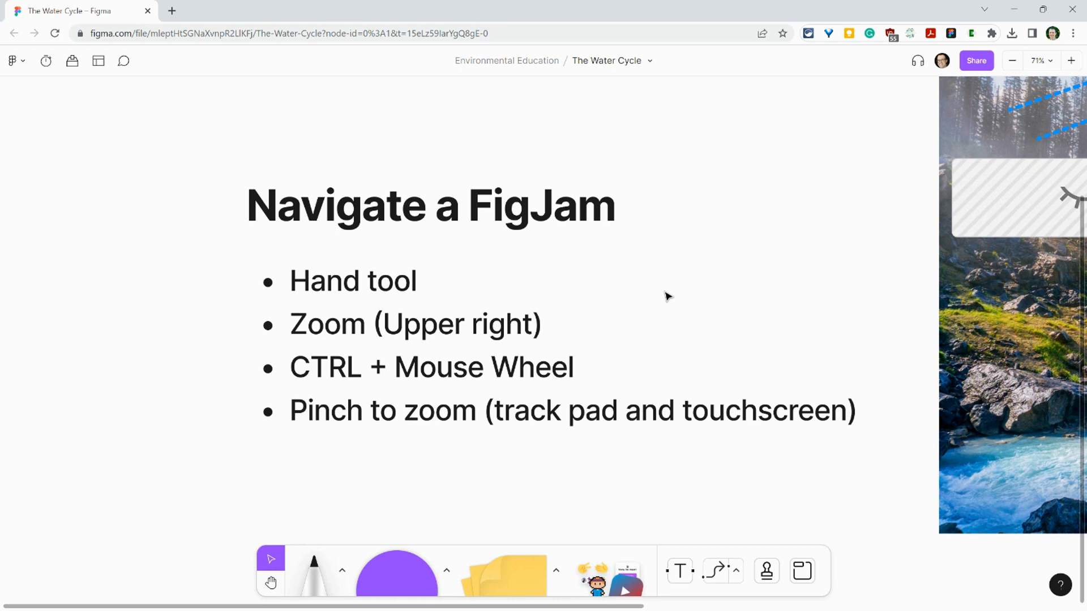
pyautogui.moveTo(271, 558)
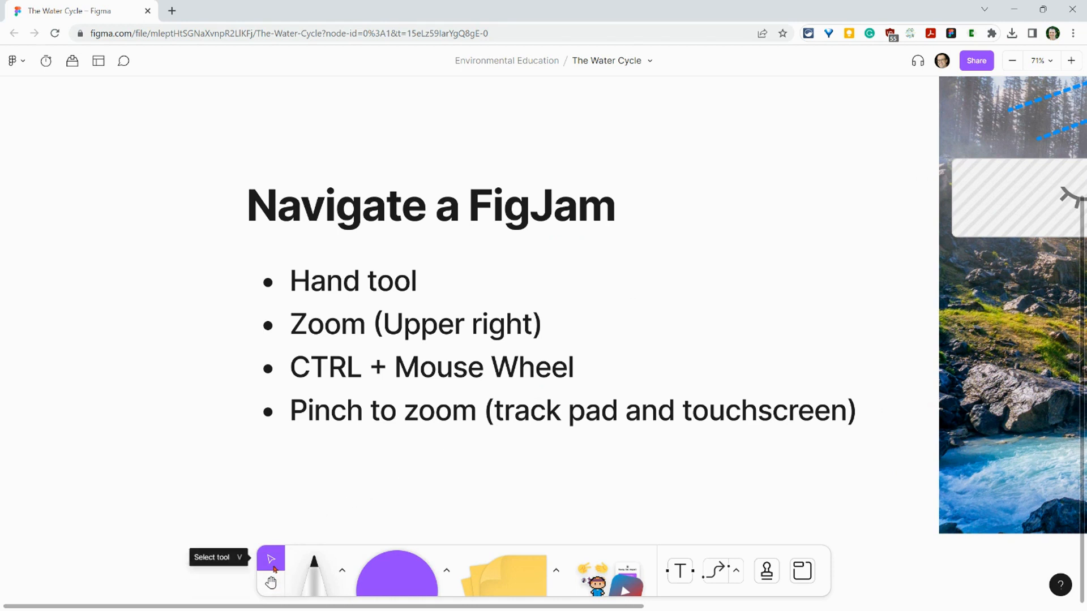
pyautogui.moveTo(521, 368)
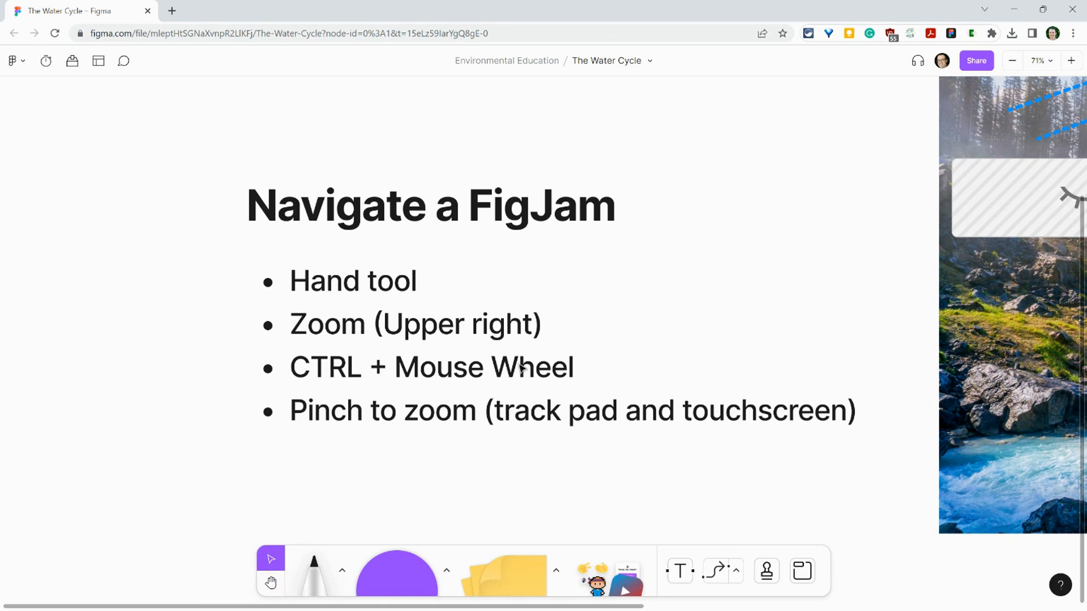